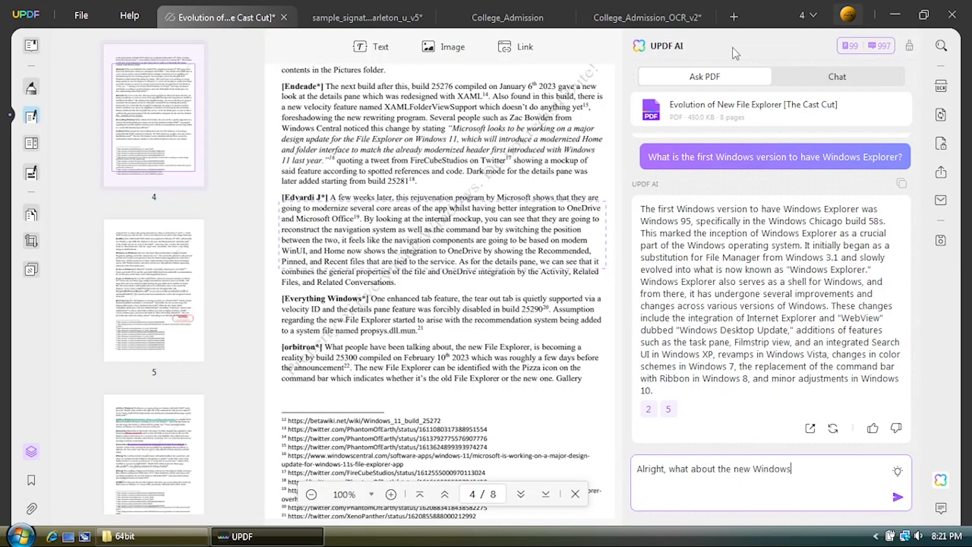
Start on UPDF's New Tab home screen with an empty Recent list
left_click(897, 498)
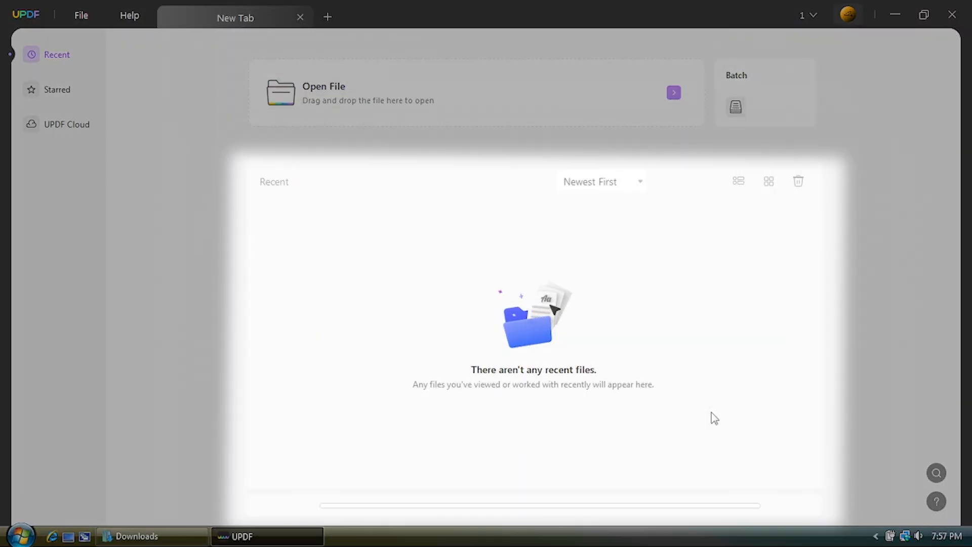
mouse_move(670, 351)
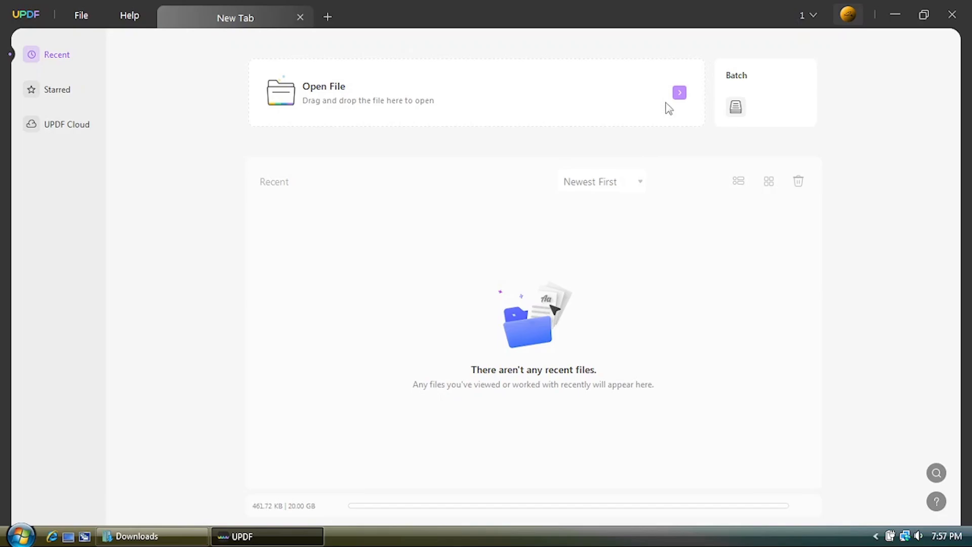
Open the Evolution of New File Explorer PDF from Downloads and scroll to page 3
left_click(678, 92)
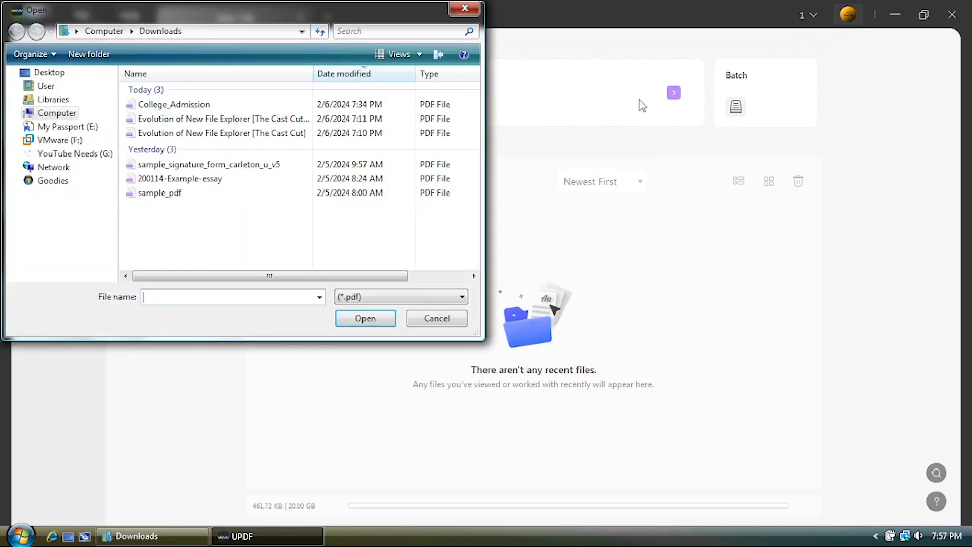
double_click(217, 133)
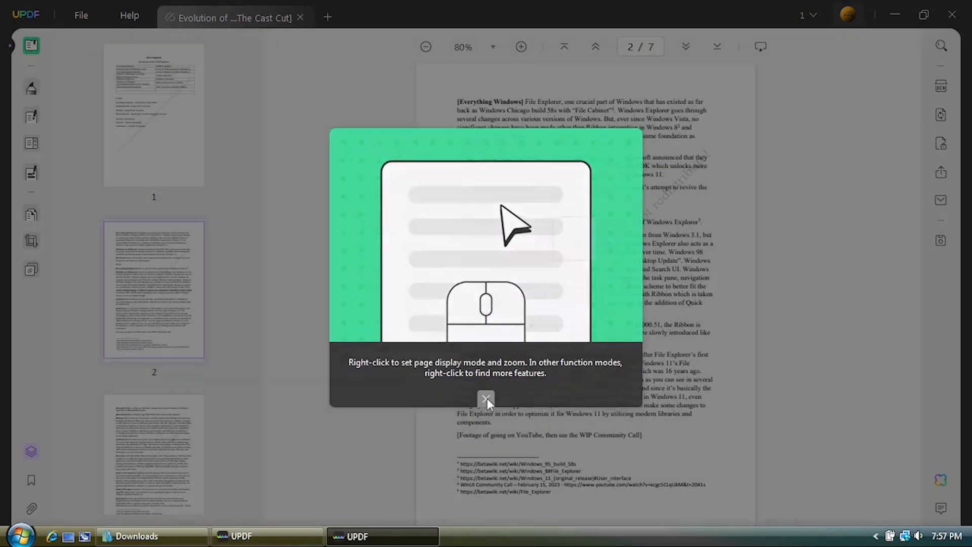
left_click(485, 399)
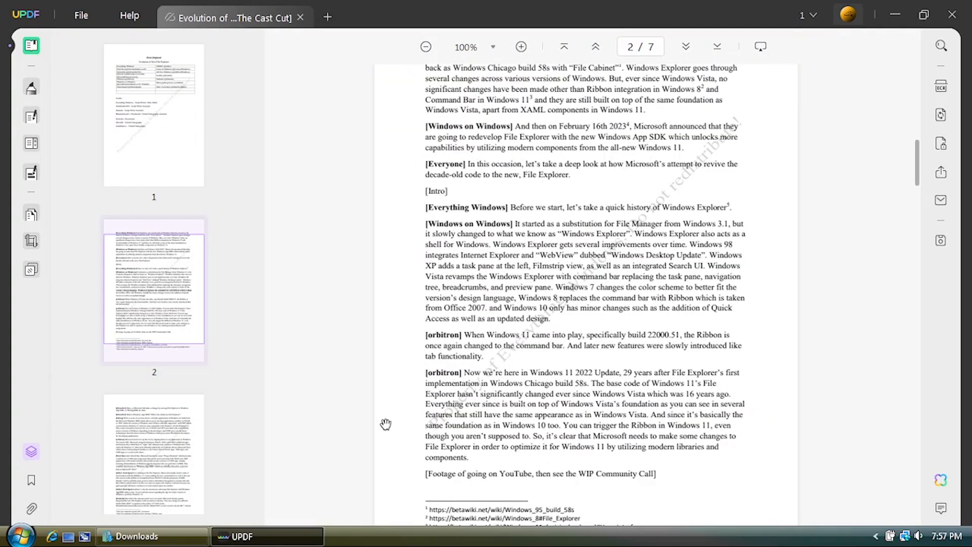
scroll("down", 3)
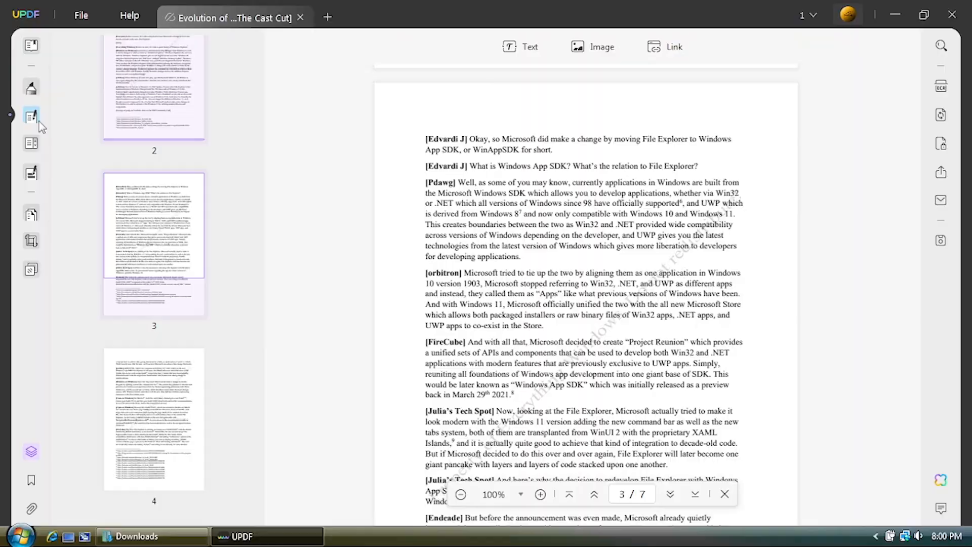
Select the 'Microsoft tried to tie up the two' phrase and place a signature on page 6
left_click_drag(463, 272, 572, 272)
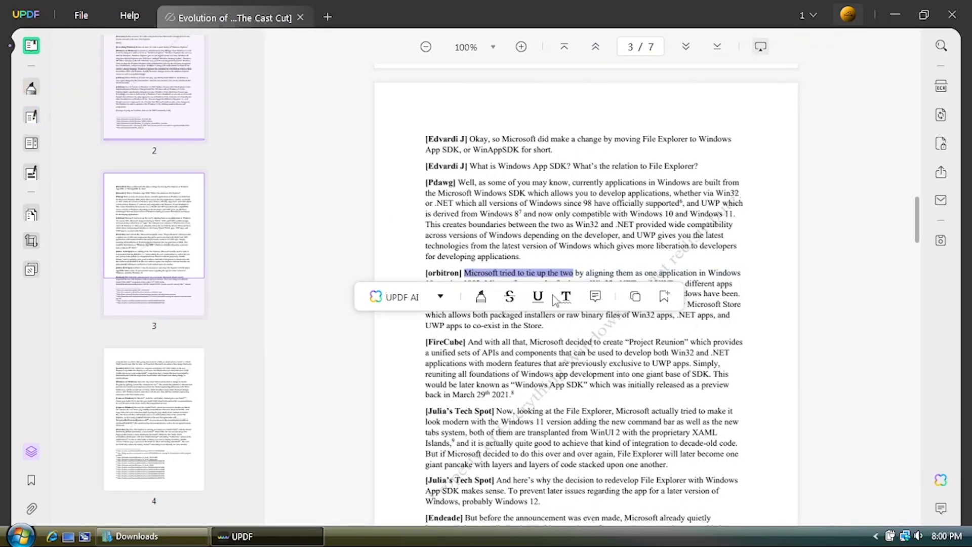
left_click(537, 297)
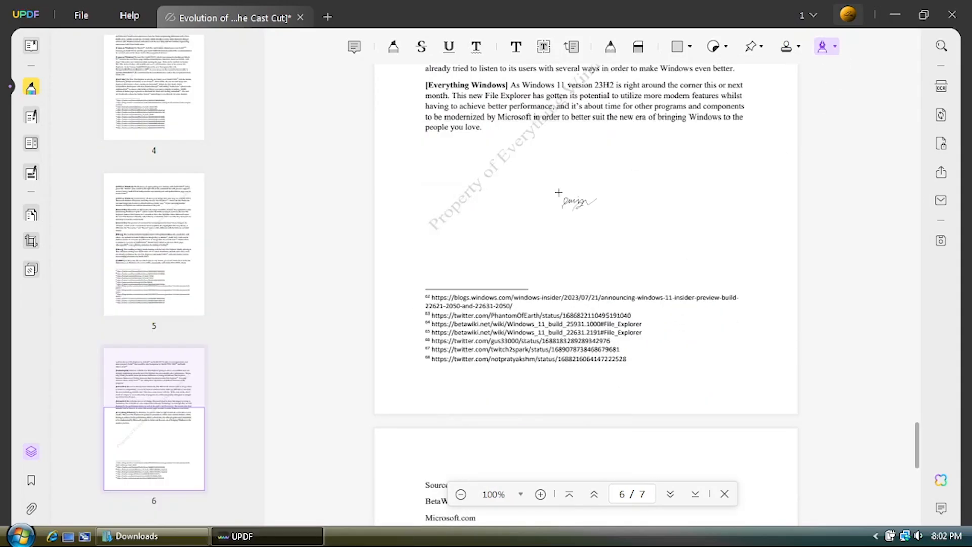
left_click(714, 47)
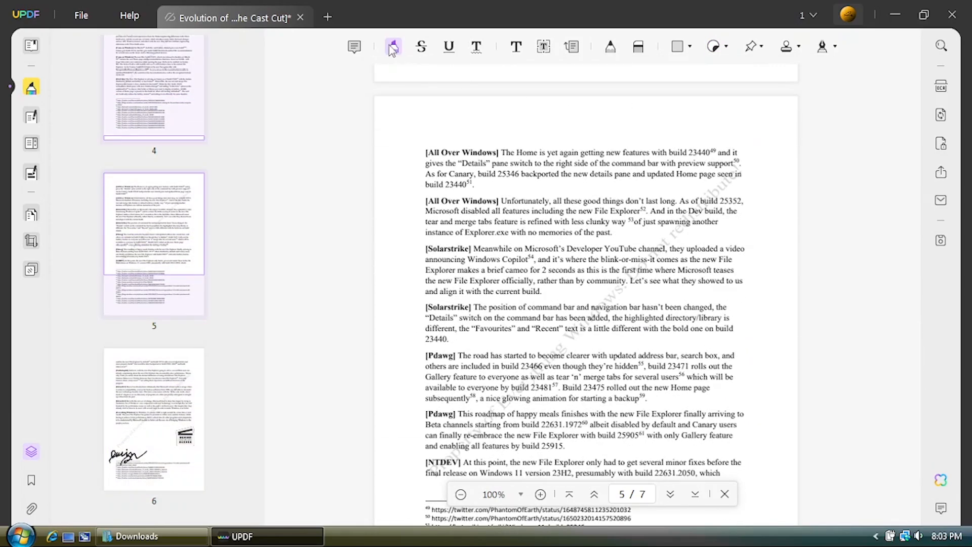
Highlight the command bar position sentence and underline the sentence about good things not lasting
left_click_drag(473, 306, 712, 307)
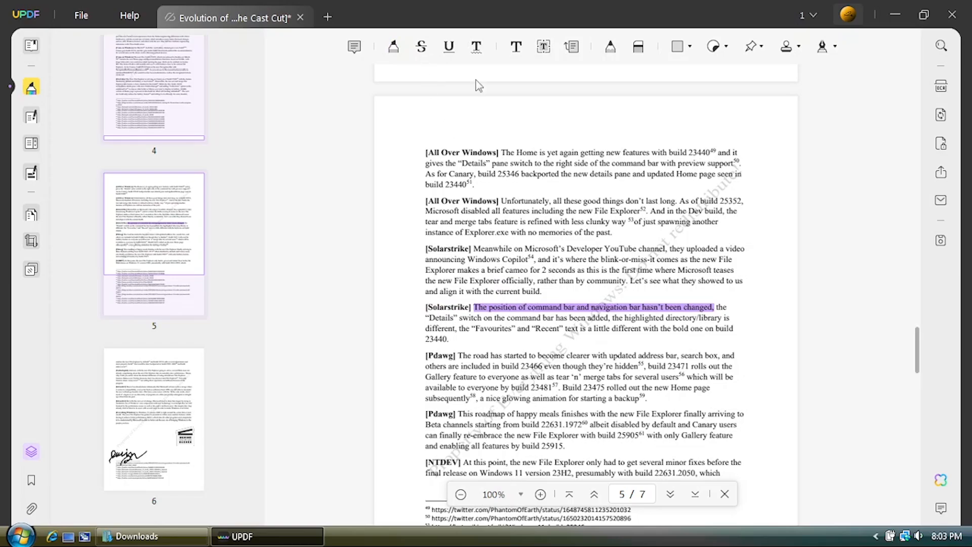
left_click(448, 46)
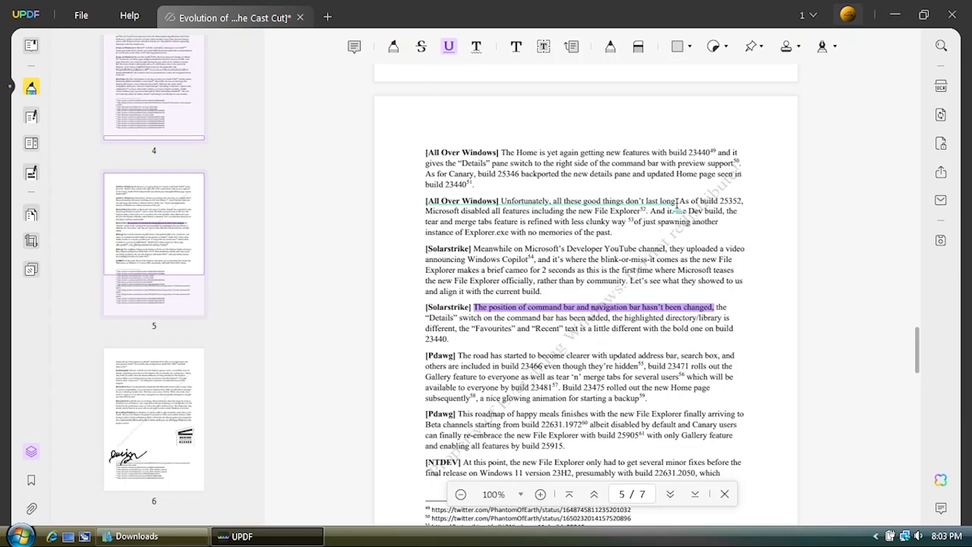
left_click(420, 46)
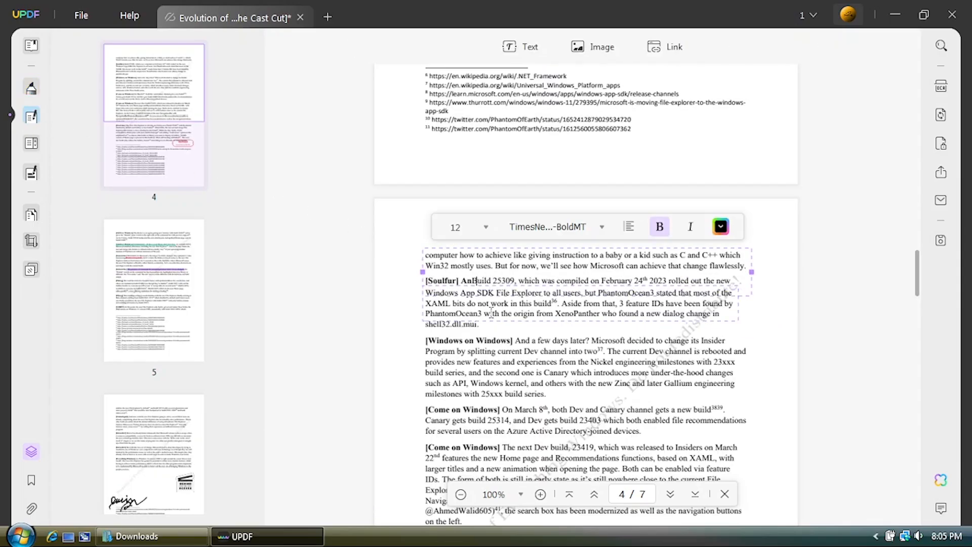
Reword the Soulfur paragraph to open 'And, within build 25309 which was compiled on February 24th 2023, rolled out'
double_click(468, 281)
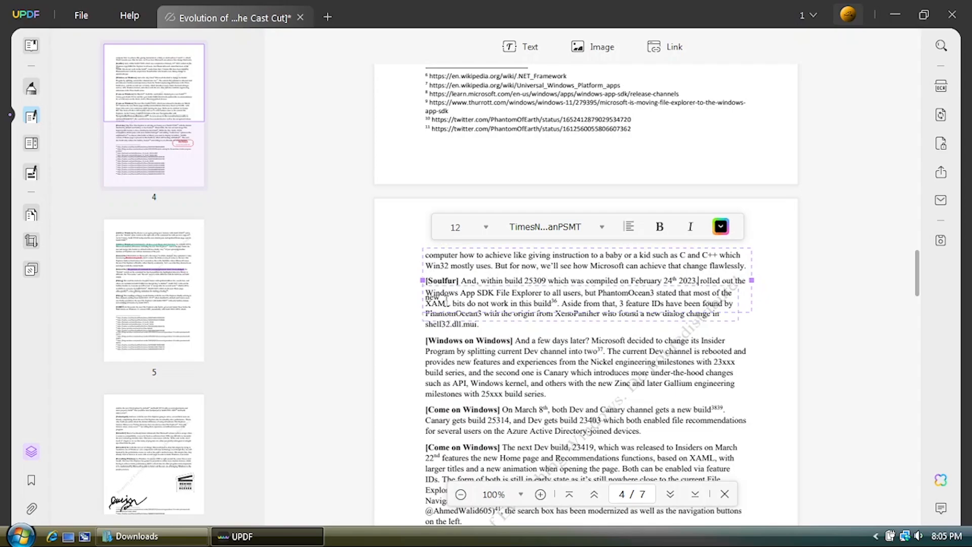
scroll("down", 3)
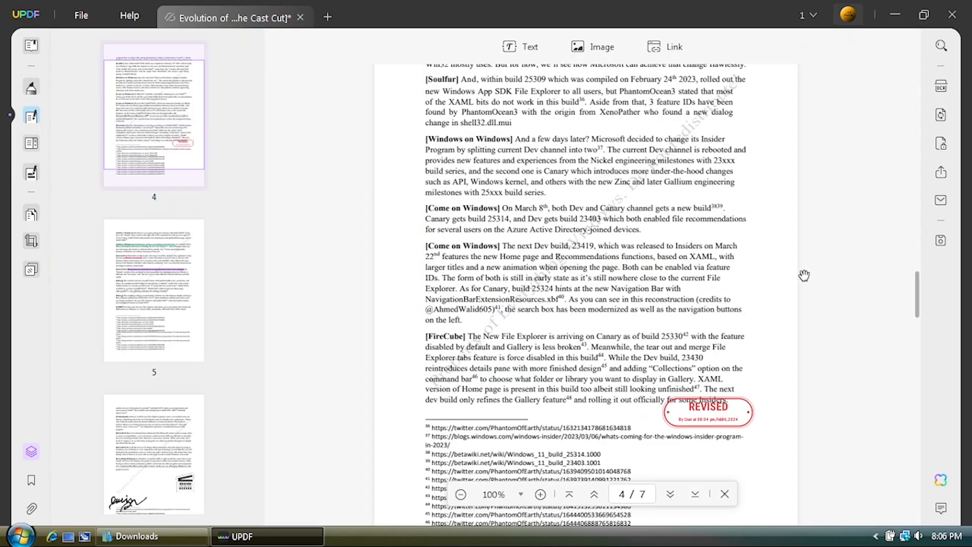
Tile the 'Property of Everything Windows' watermark diagonally across the page, then show Organize Pages
left_click(32, 269)
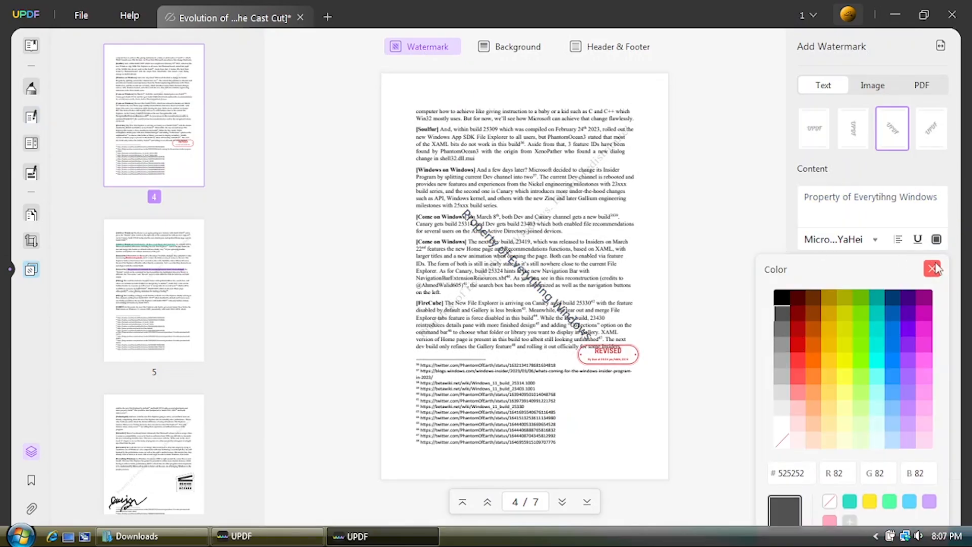
left_click(936, 268)
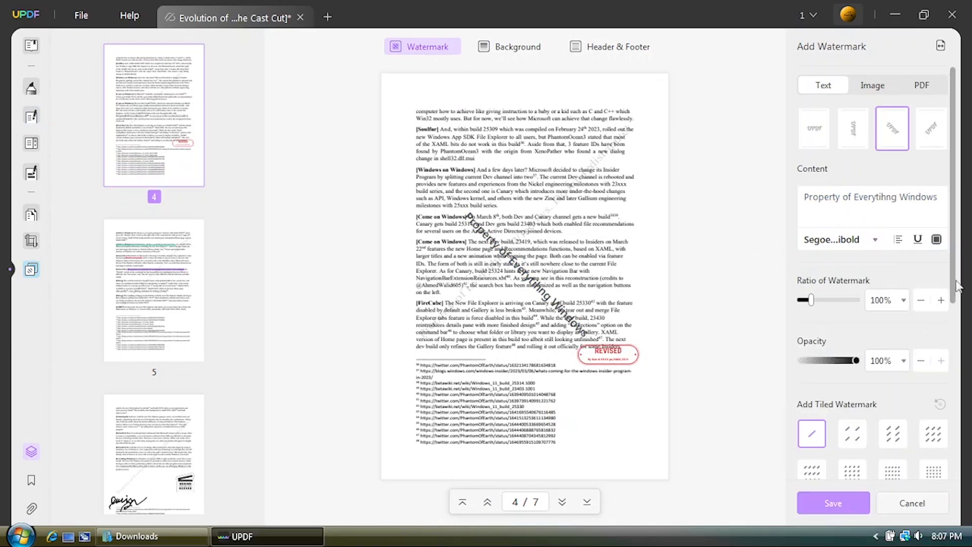
left_click(891, 173)
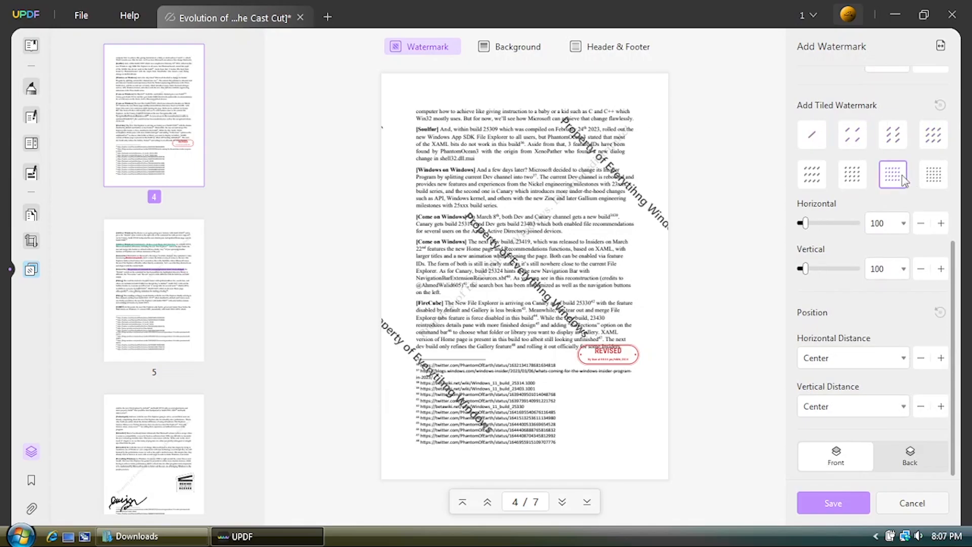
left_click(32, 213)
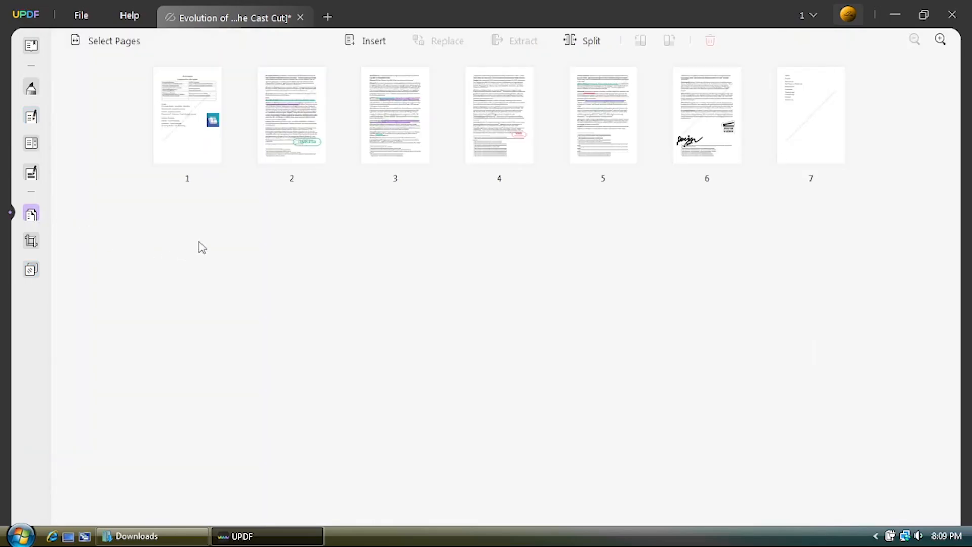
Insert pages from another PDF after page 3, bringing the document to nine pages
left_click(395, 114)
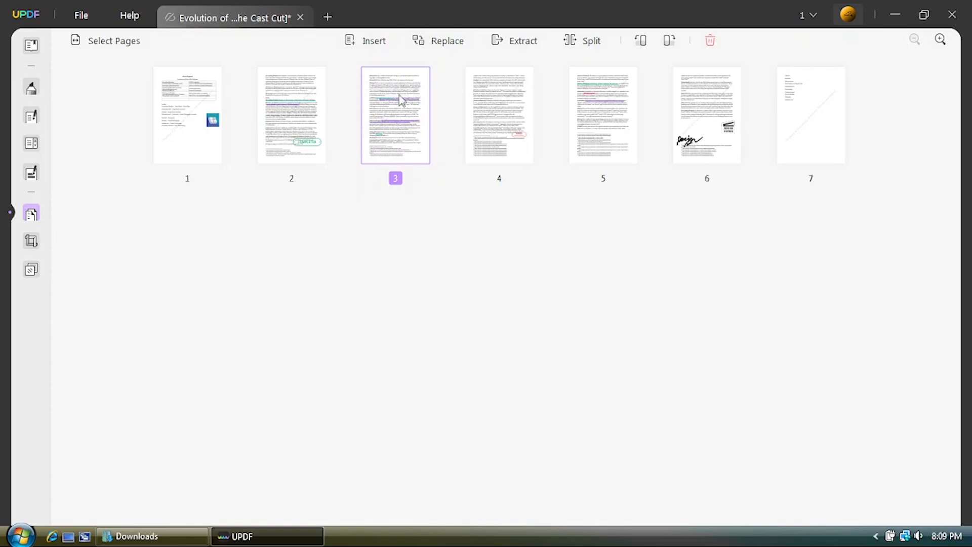
left_click(373, 41)
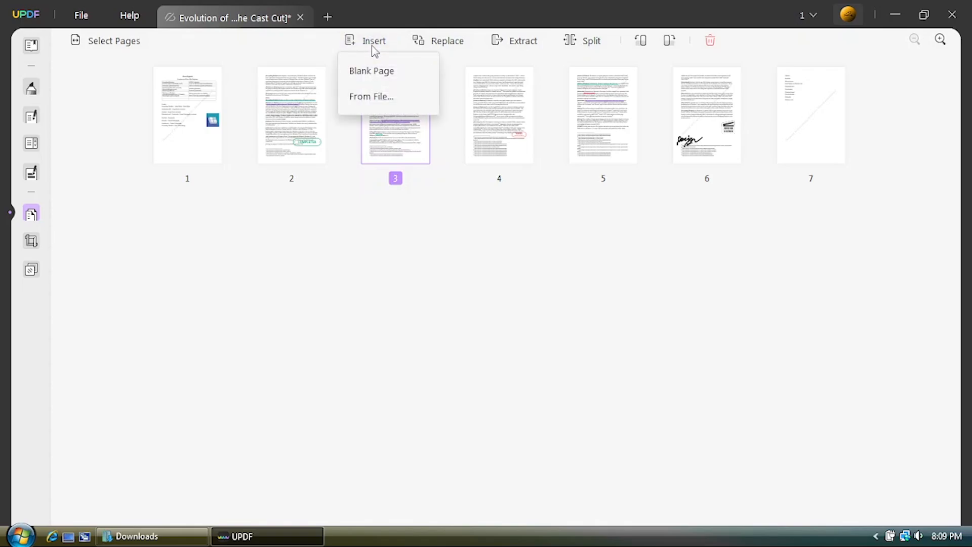
mouse_move(382, 105)
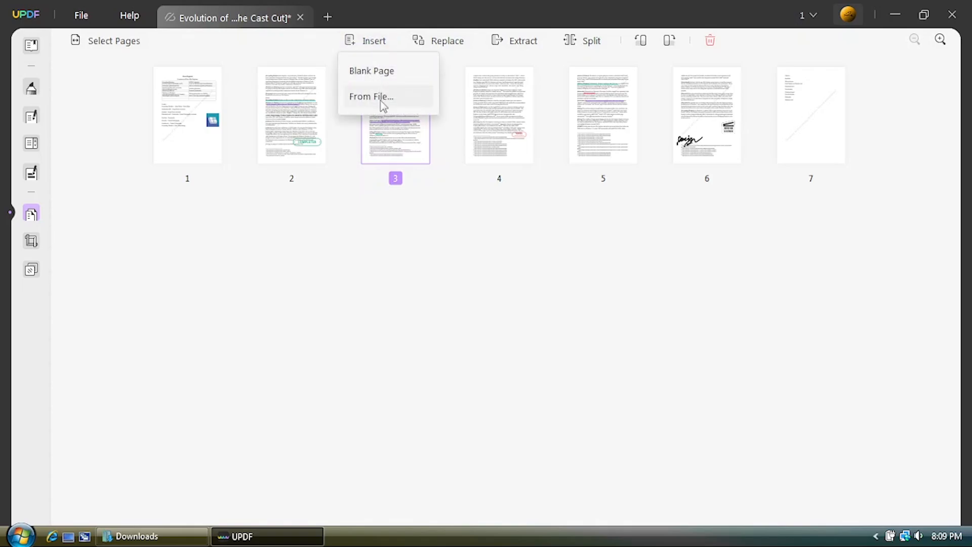
left_click(371, 96)
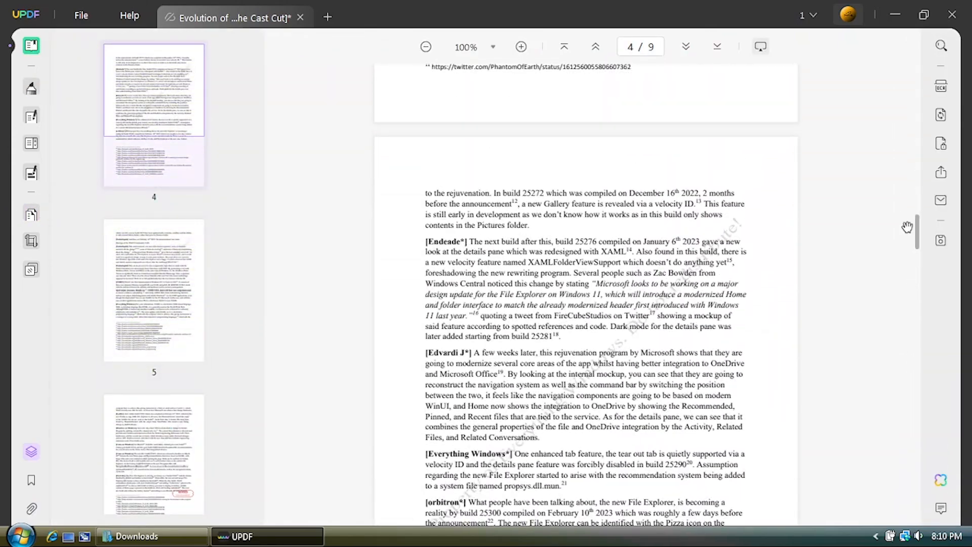
Delete page 5 of the nine-page document
left_click(32, 214)
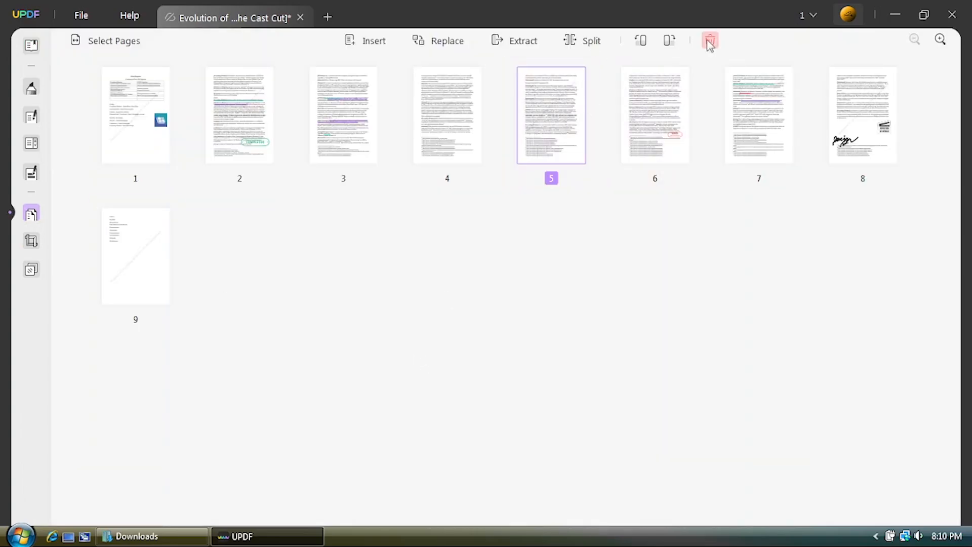
left_click(366, 40)
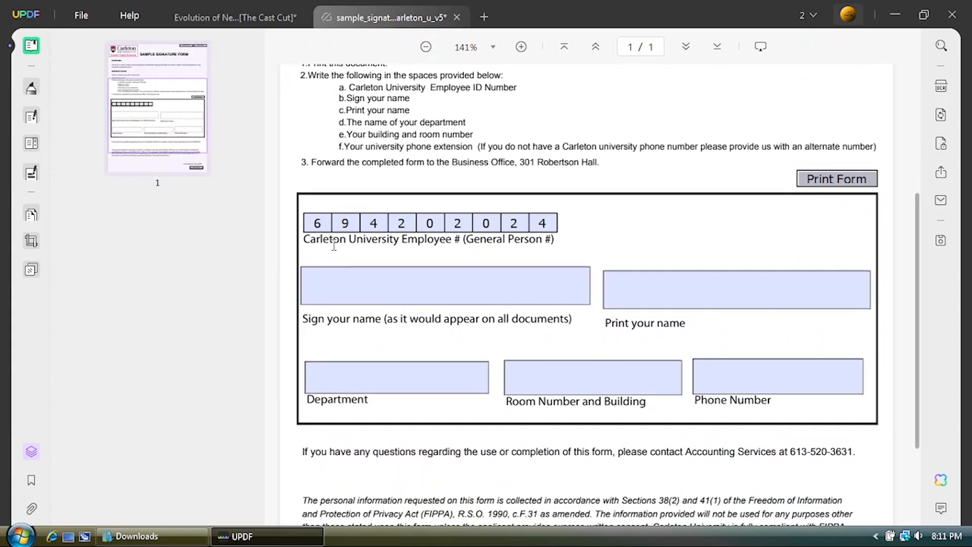
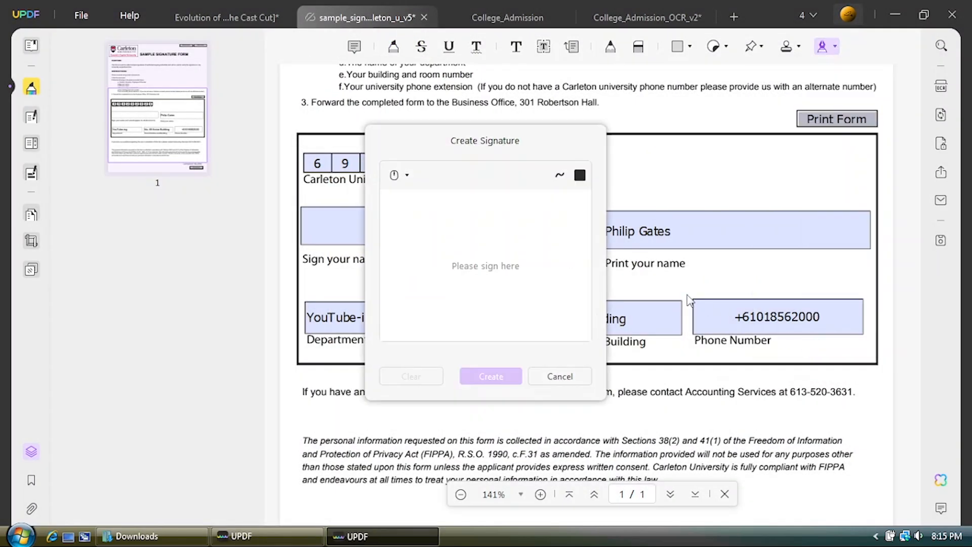
Create a typed signature and place it in the sign-your-name field
type("ewin")
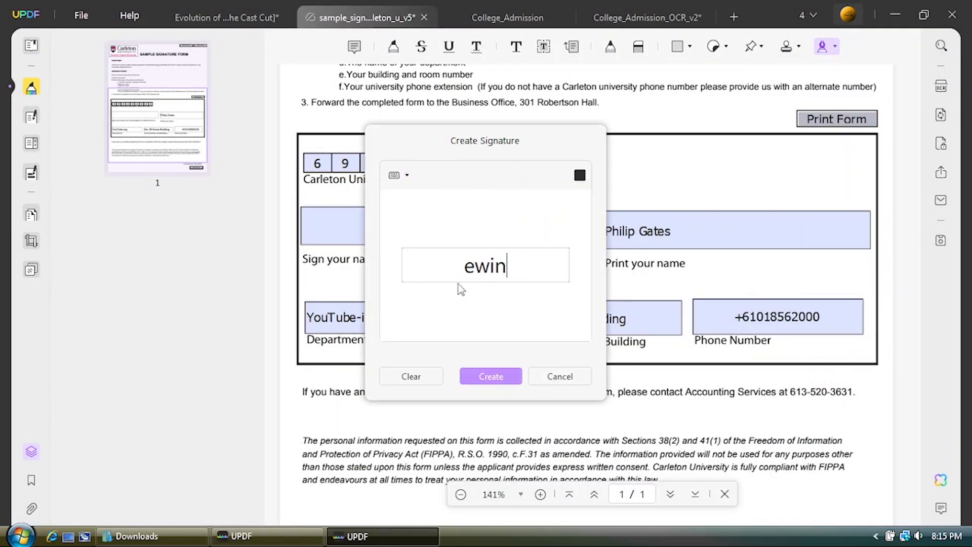
left_click(490, 377)
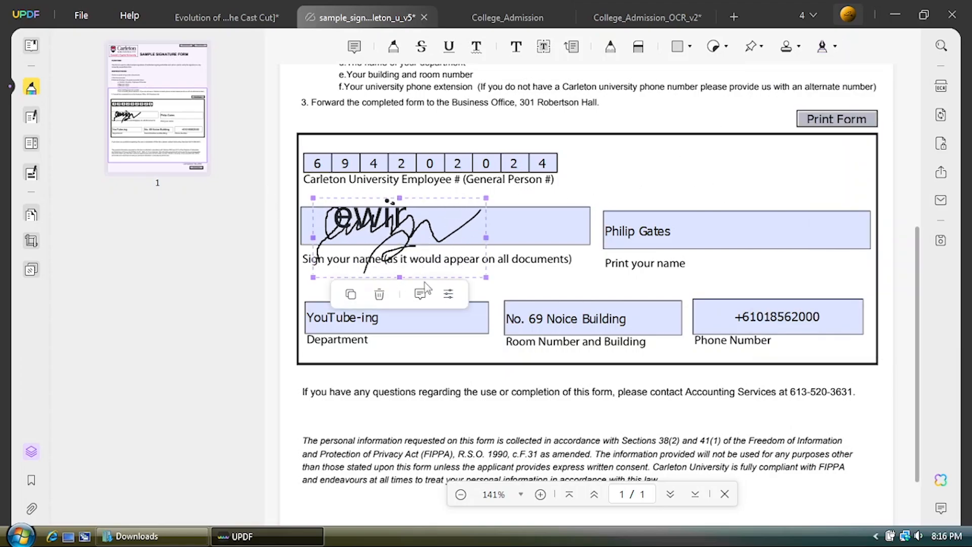
left_click(507, 17)
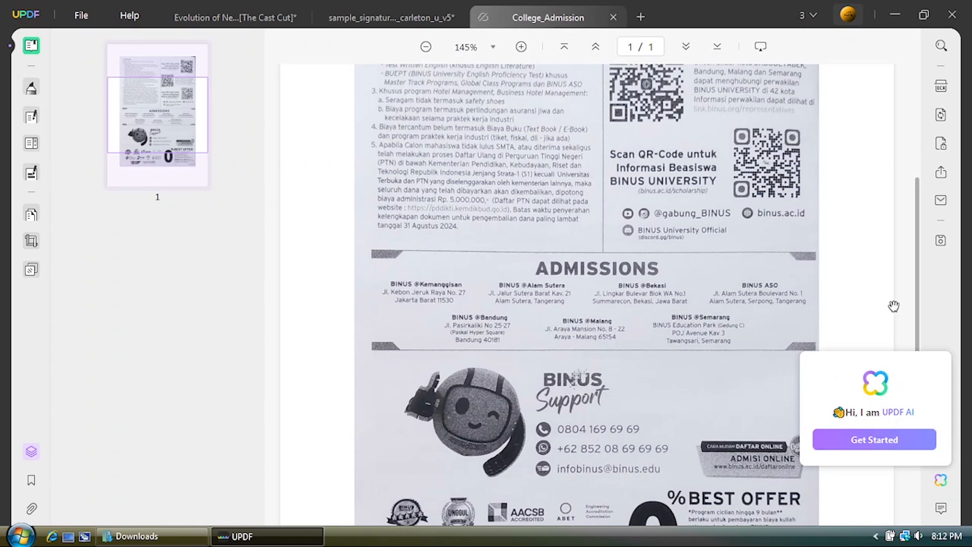
OCR the scanned flyer into a searchable PDF saved as College_Admission_OCR_v2
scroll("down", 3)
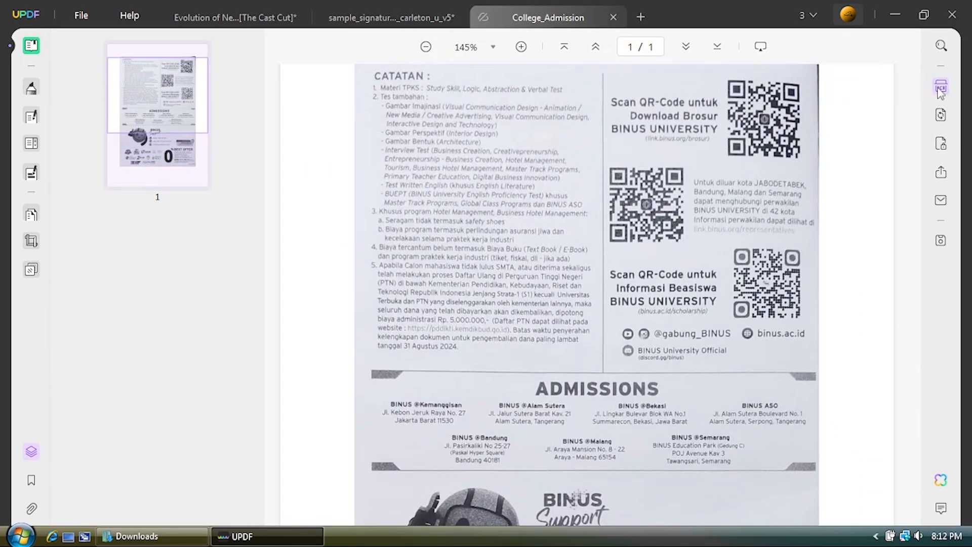
left_click(940, 87)
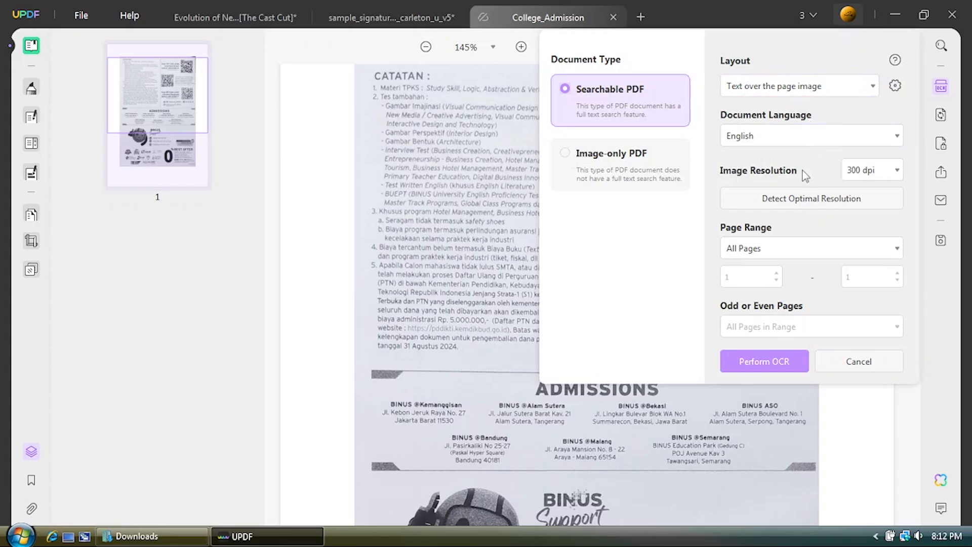
left_click(763, 361)
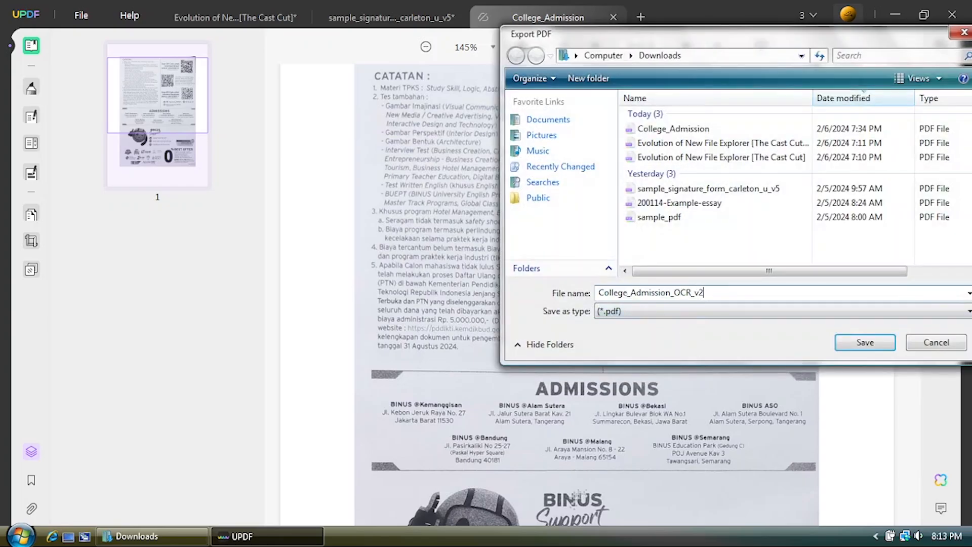
left_click(863, 342)
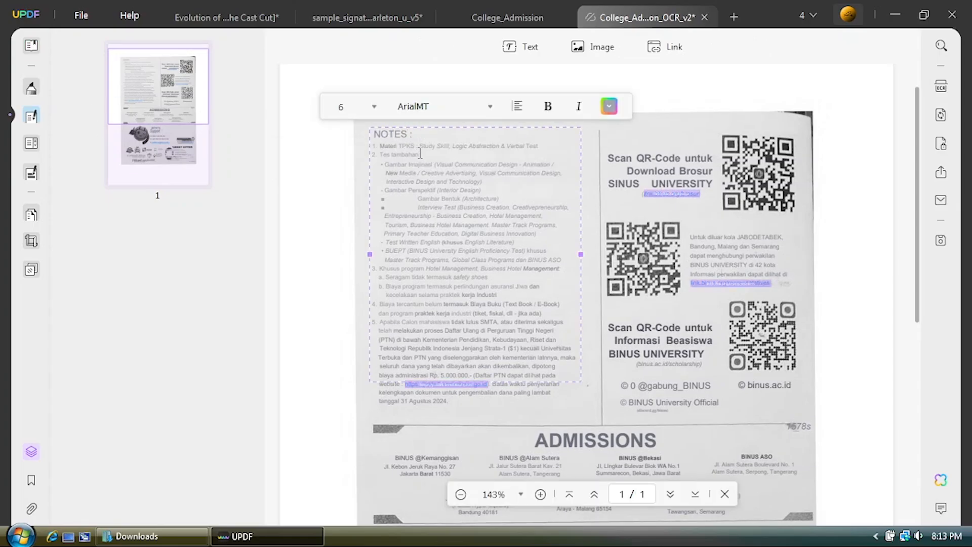
left_click(225, 17)
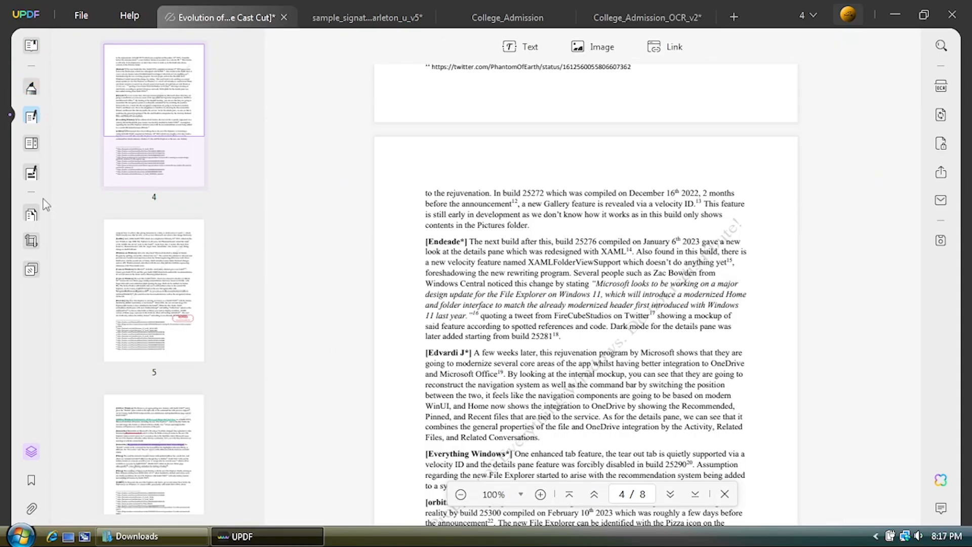
Apply a Document Open password and a Permissions password to the essay
left_click(940, 142)
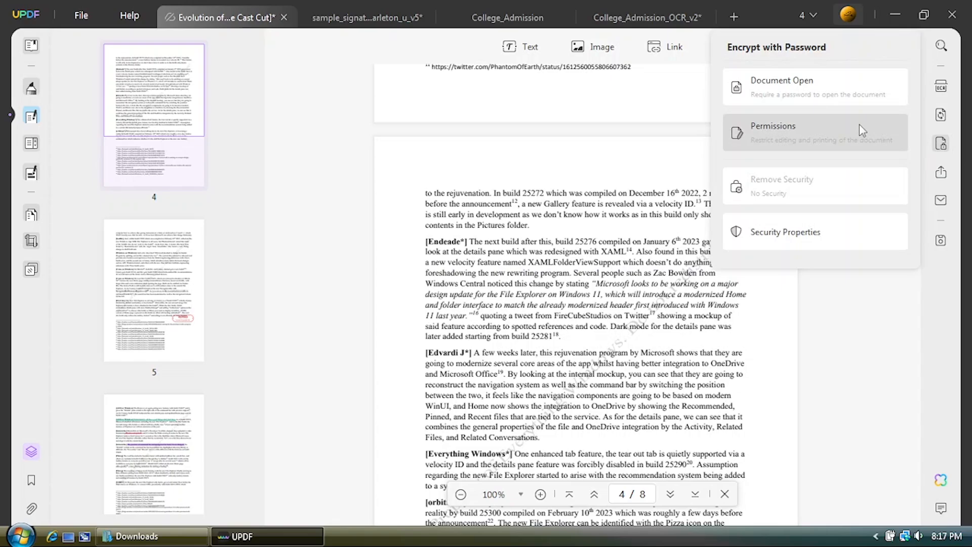
left_click(782, 81)
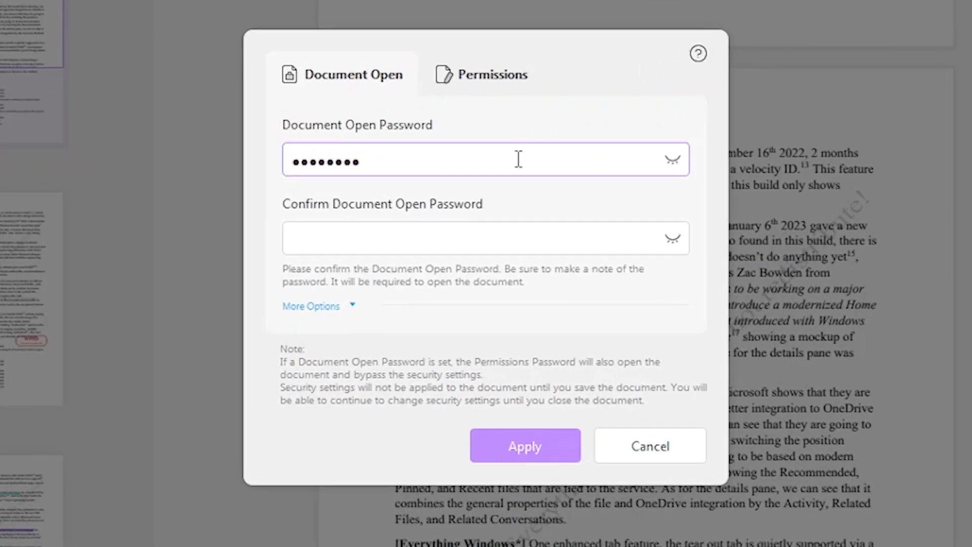
left_click(491, 74)
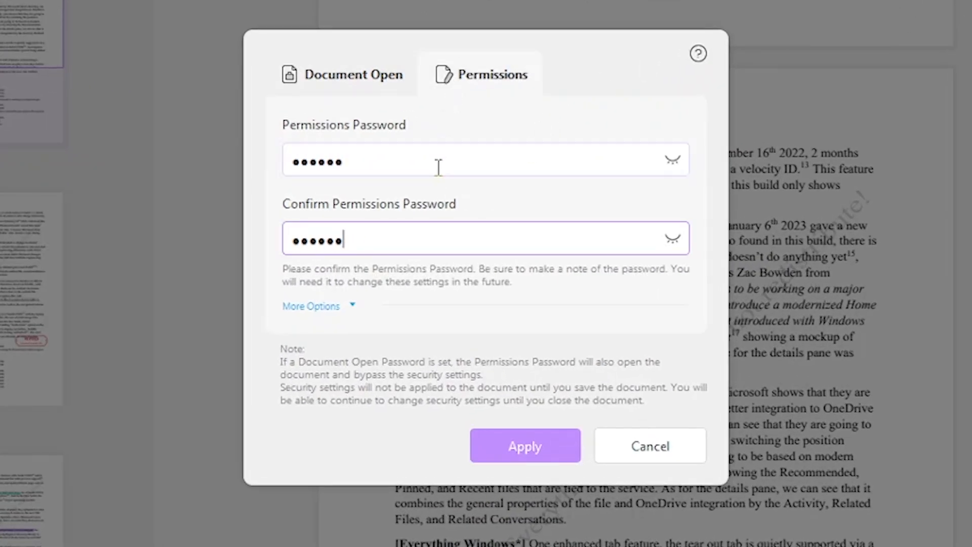
left_click(525, 446)
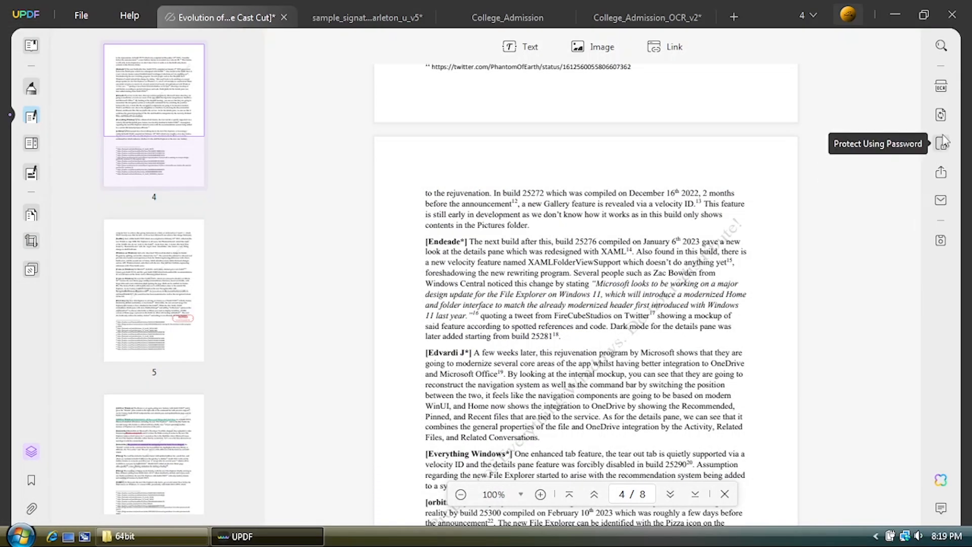
mouse_move(941, 115)
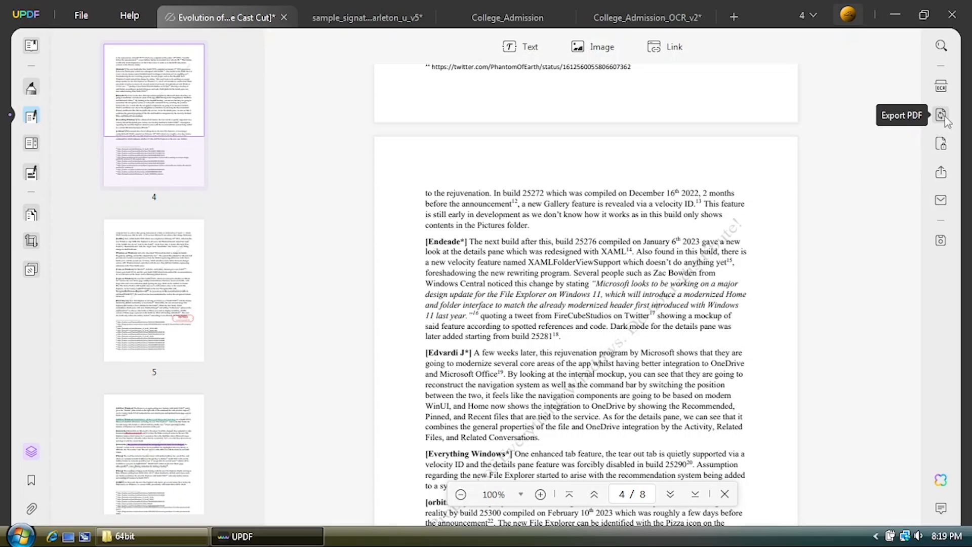
left_click(939, 116)
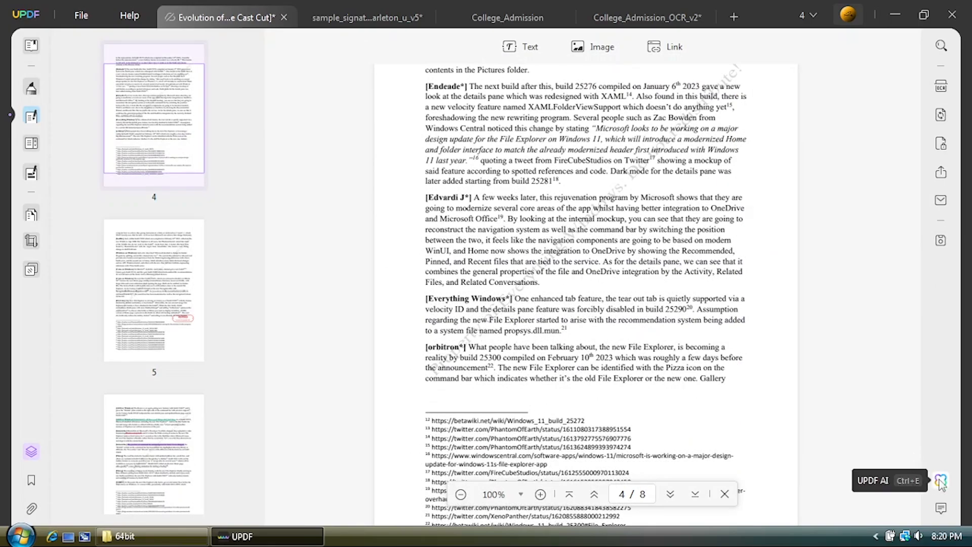
Accept the UPDF AI terms and generate a summary with topic sections and suggested questions
left_click(940, 482)
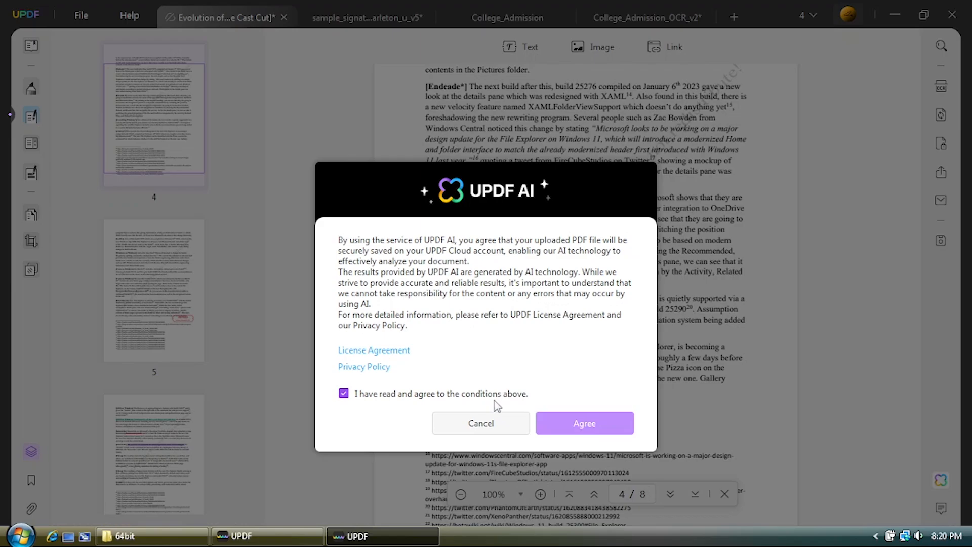
left_click(583, 423)
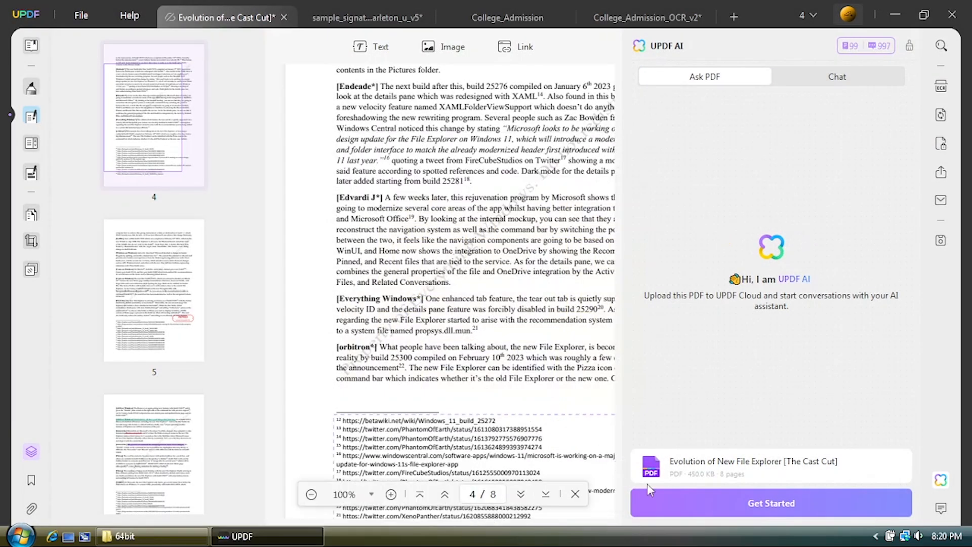
left_click(770, 503)
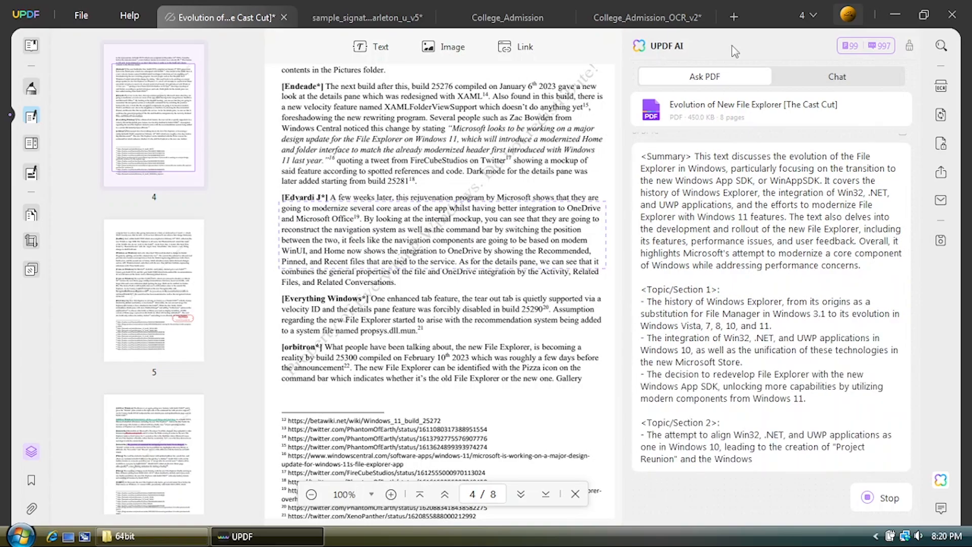
scroll("down", 3)
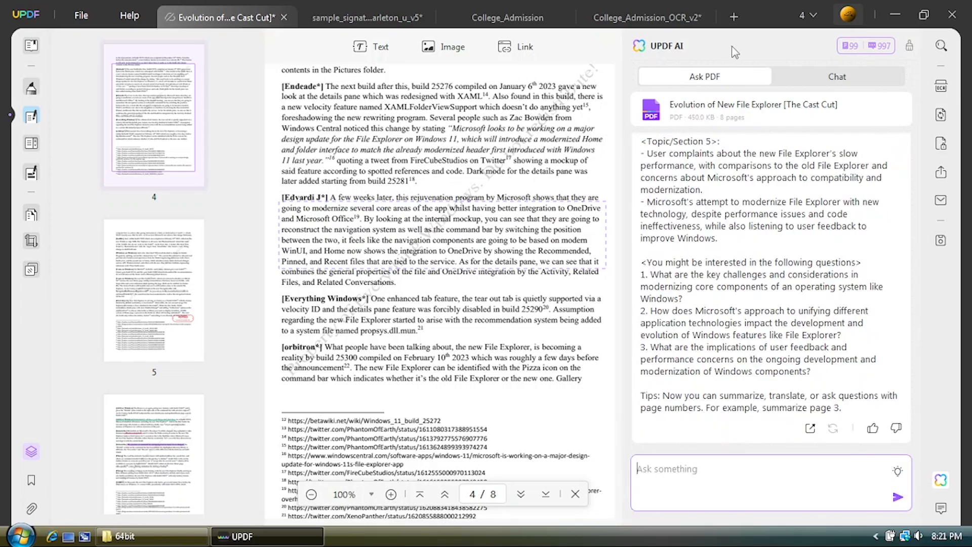
Ask the AI which Windows version first had Windows Explorer and read its Windows 95 answer
type("What is the first Windows version to have Windows Explorer")
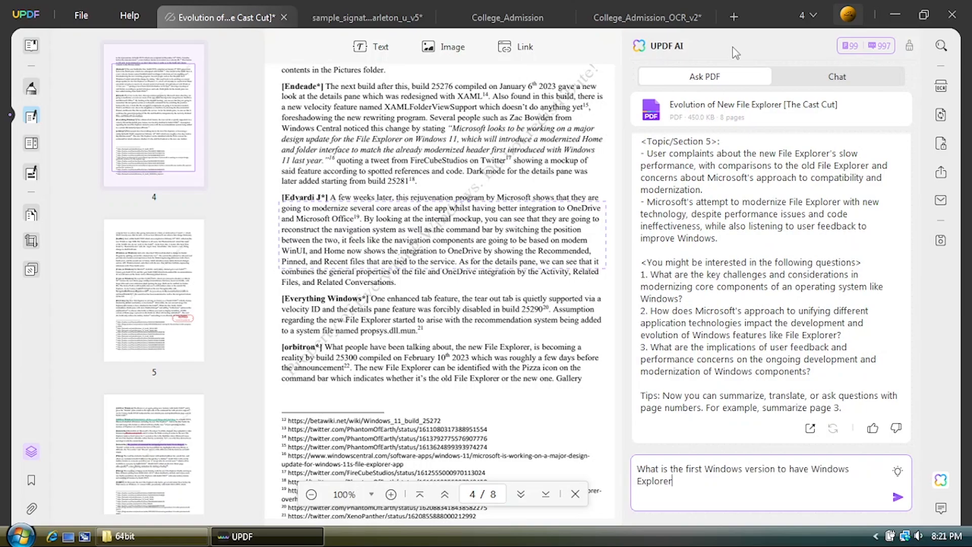
left_click(898, 496)
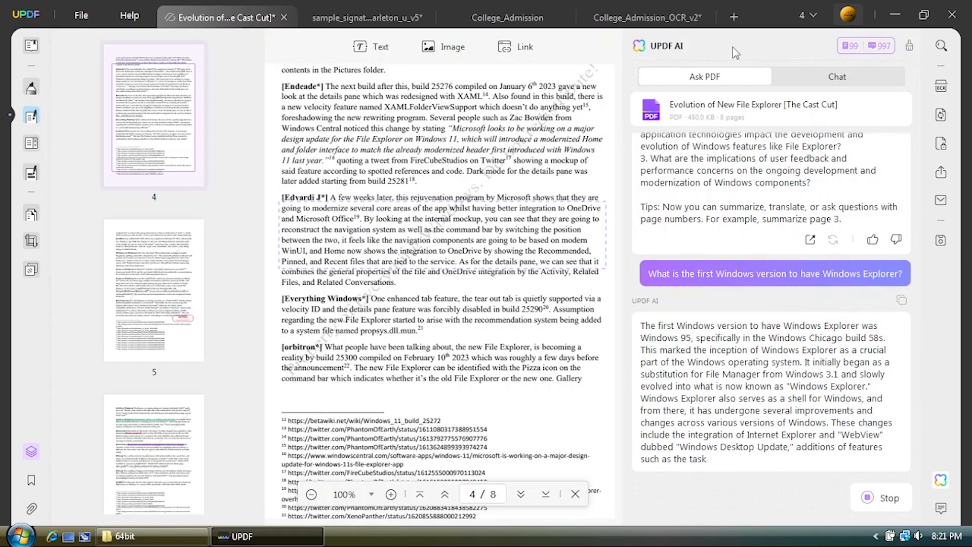
scroll("down", 3)
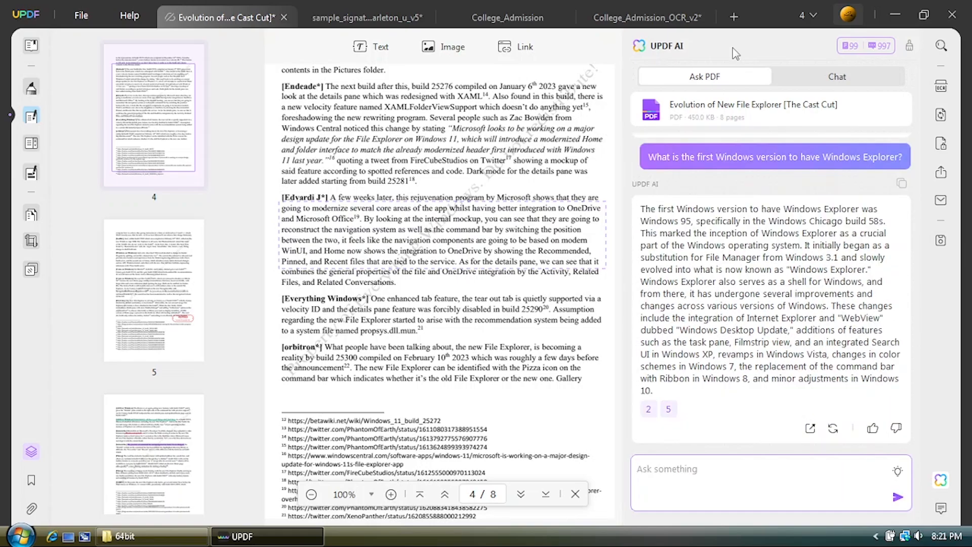
Ask a follow-up about the new Windows 11 File Explorer and start another question with 'Can'
type("Alright, what about")
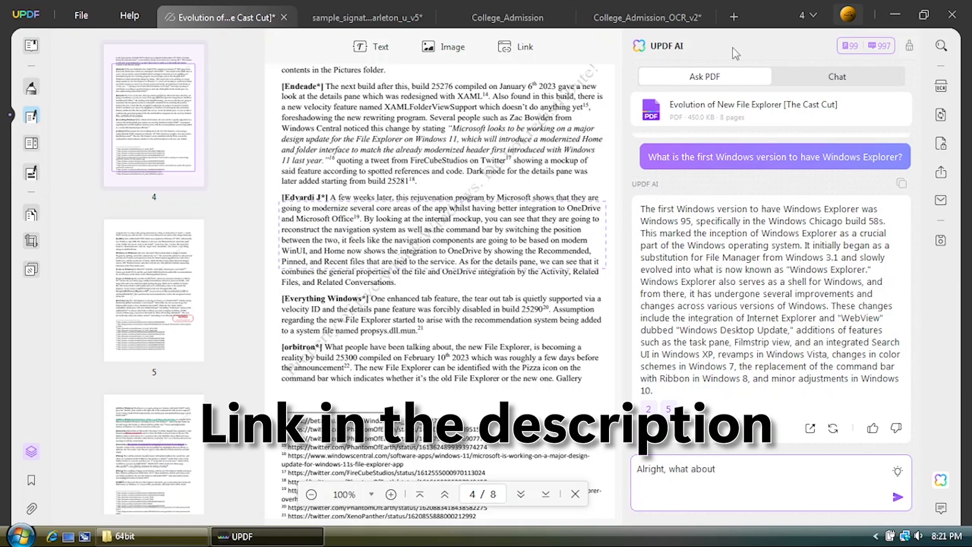
type("the new Windows")
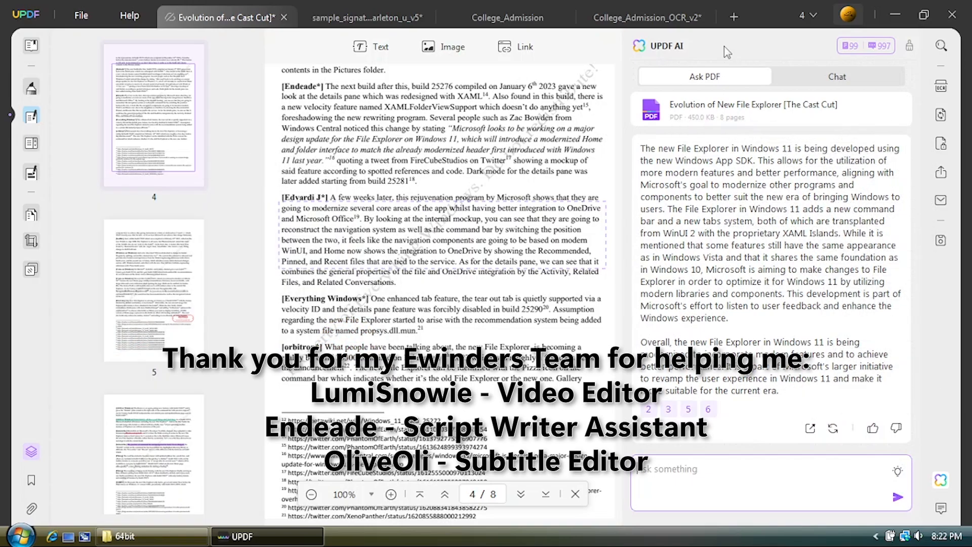
type("Can")
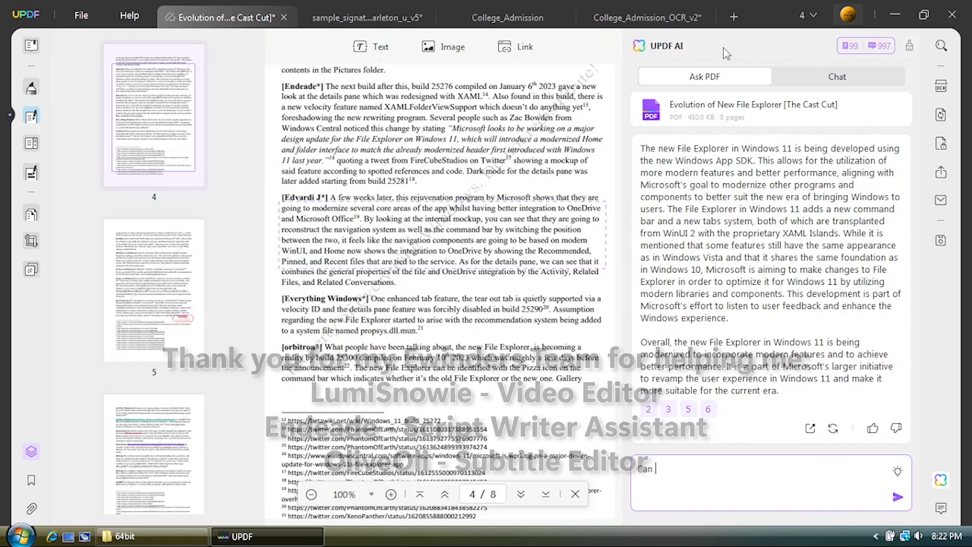